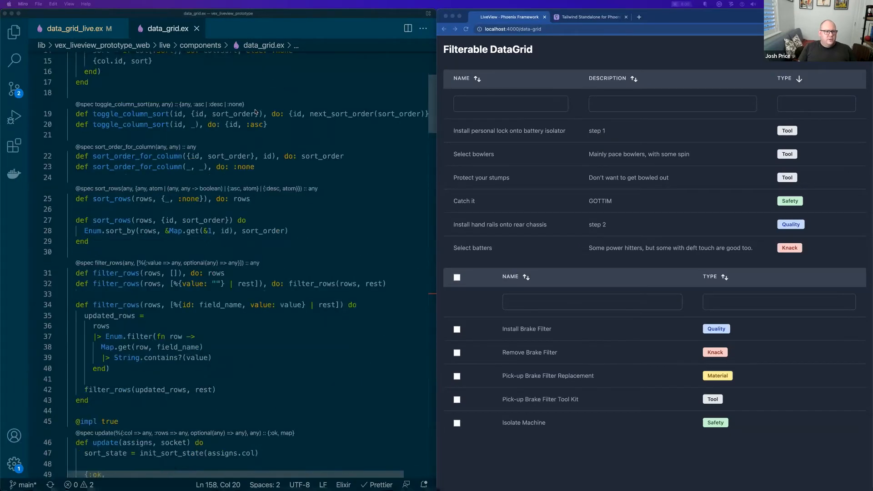
# Step: Scroll data_grid.ex past the sort and filter functions to the sort_icon and table helpers
pyautogui.scroll(-3)
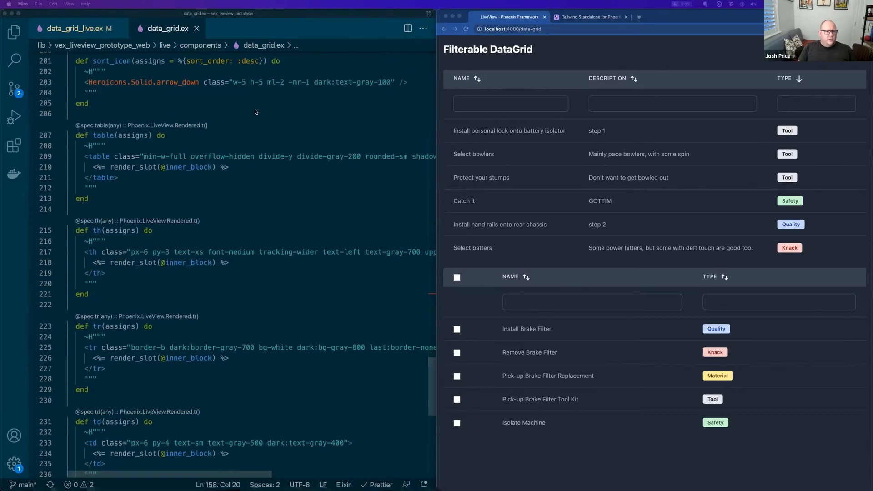
pyautogui.scroll(-3)
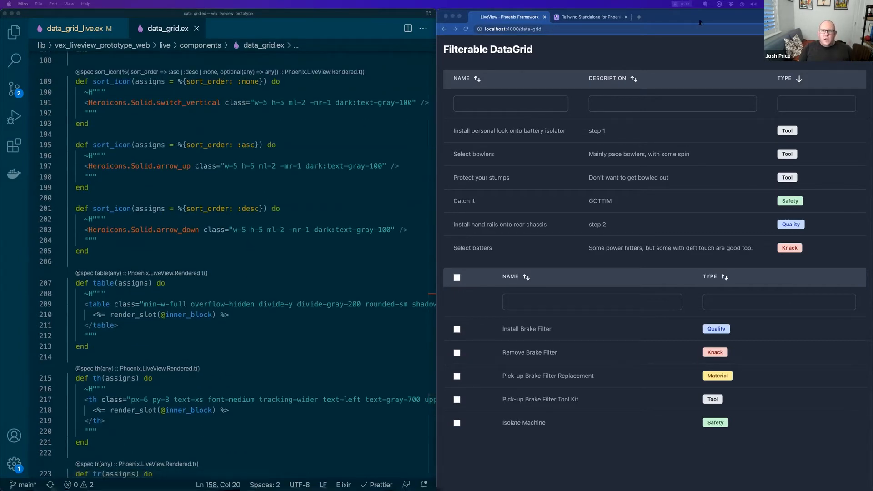
# Step: Read the Tailwind Standalone for Phoenix article, highlighting its Tailwind paragraph and selecting its URL
pyautogui.click(588, 17)
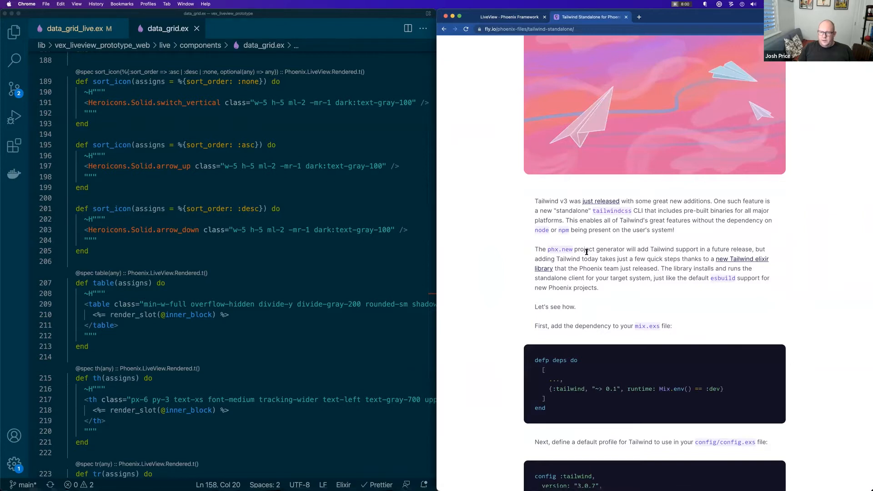
pyautogui.moveTo(535, 249); pyautogui.dragTo(598, 287)
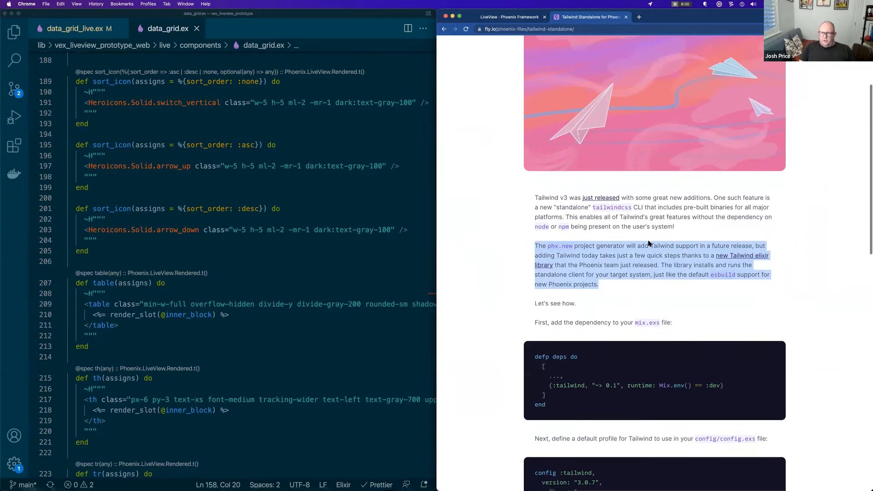
pyautogui.scroll(-3)
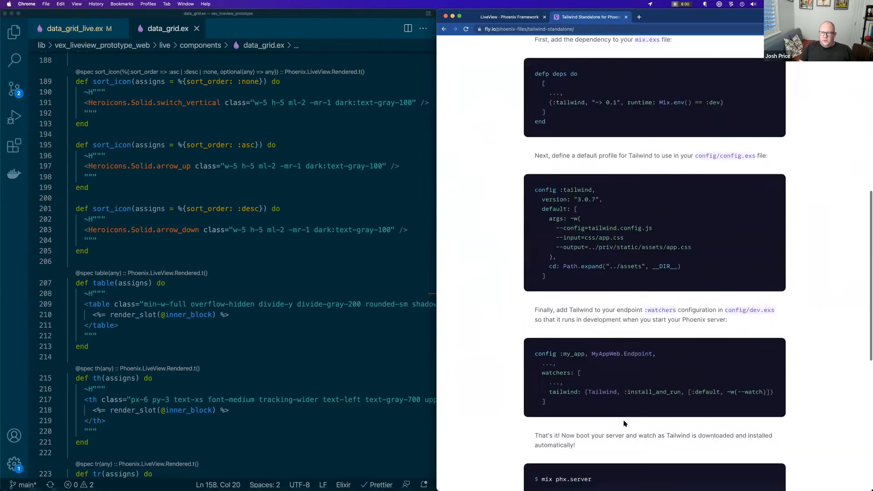
pyautogui.scroll(-3)
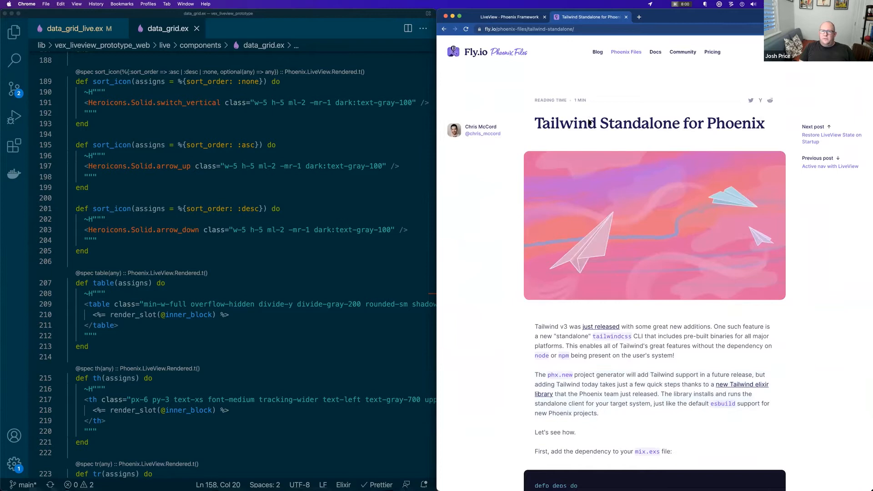
pyautogui.click(529, 30)
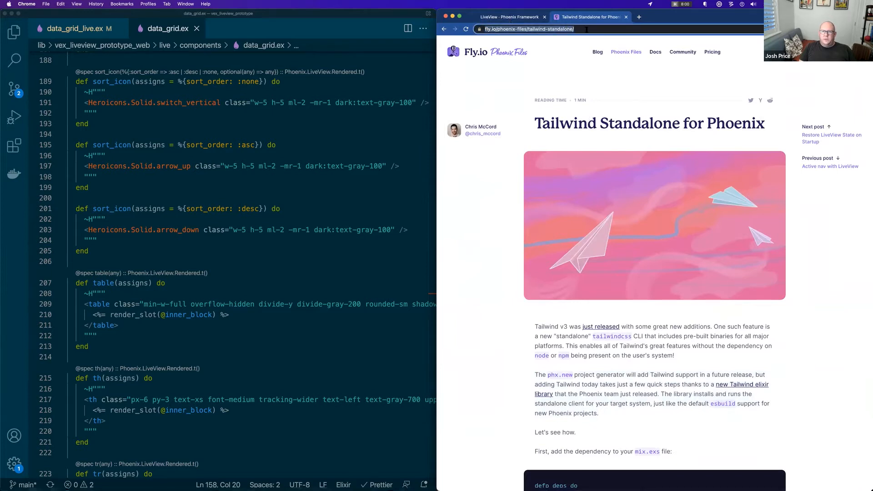
pyautogui.moveTo(750, 109)
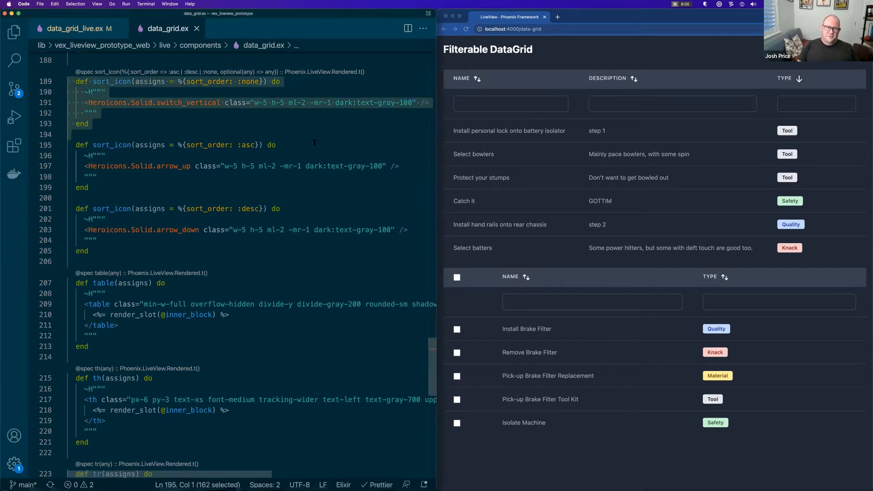
# Step: Review the sort_icon and table render_slot helpers in data_grid.ex, scrolling toward render/1
pyautogui.click(100, 92)
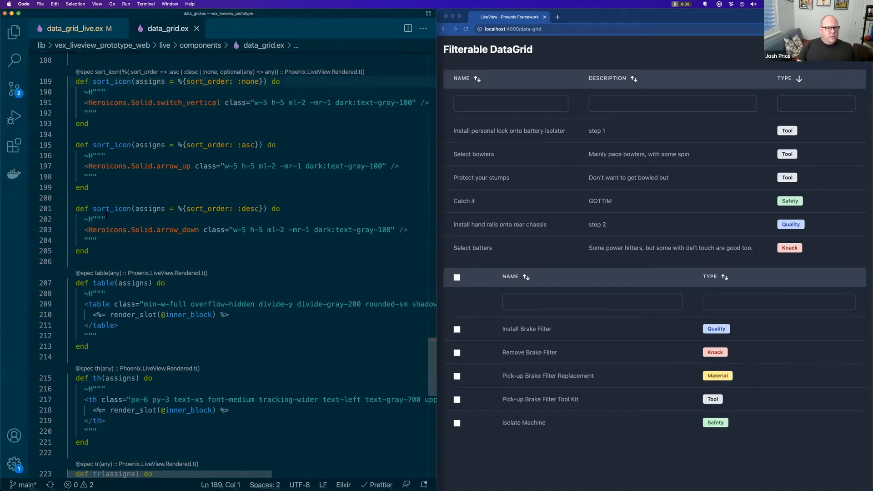
pyautogui.scroll(-3)
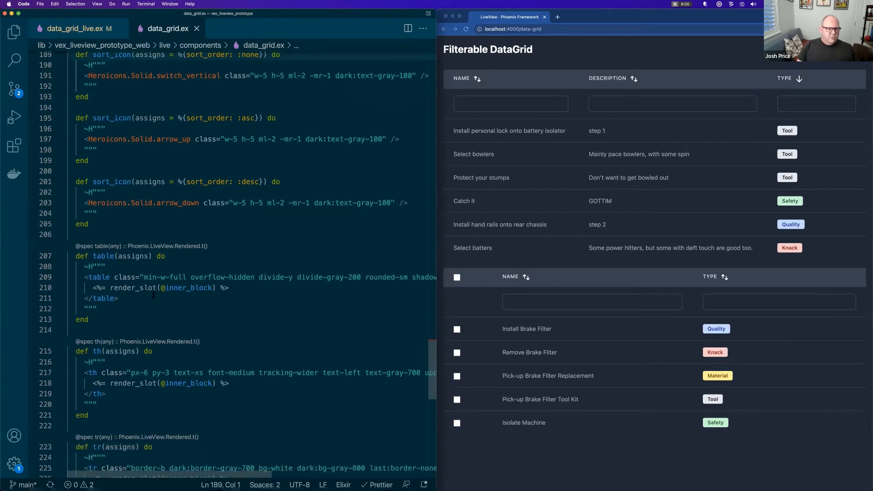
pyautogui.click(133, 278)
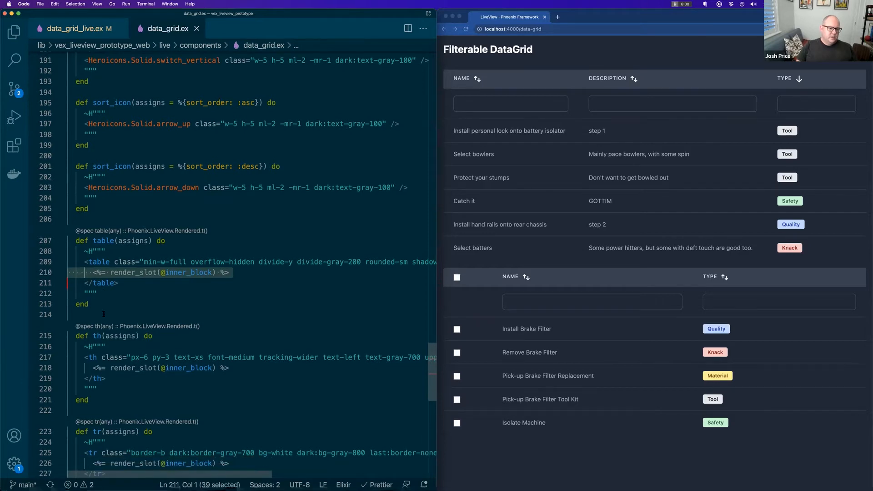
pyautogui.scroll(-3)
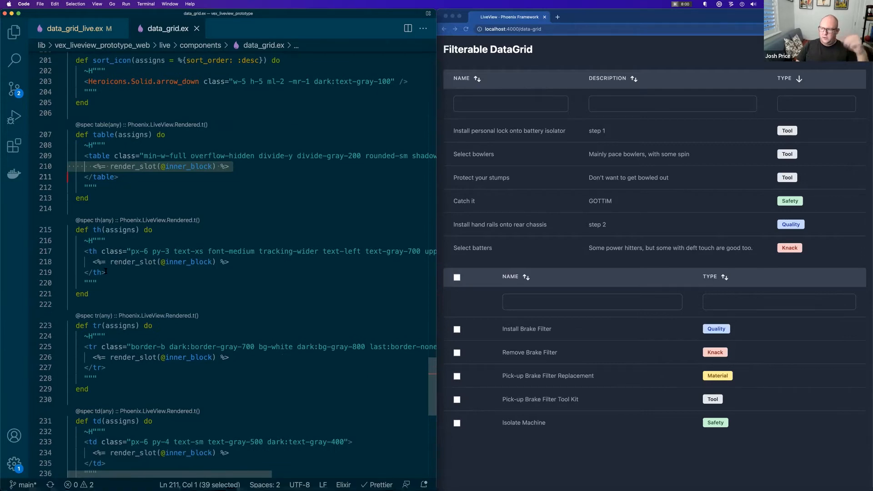
pyautogui.scroll(-3)
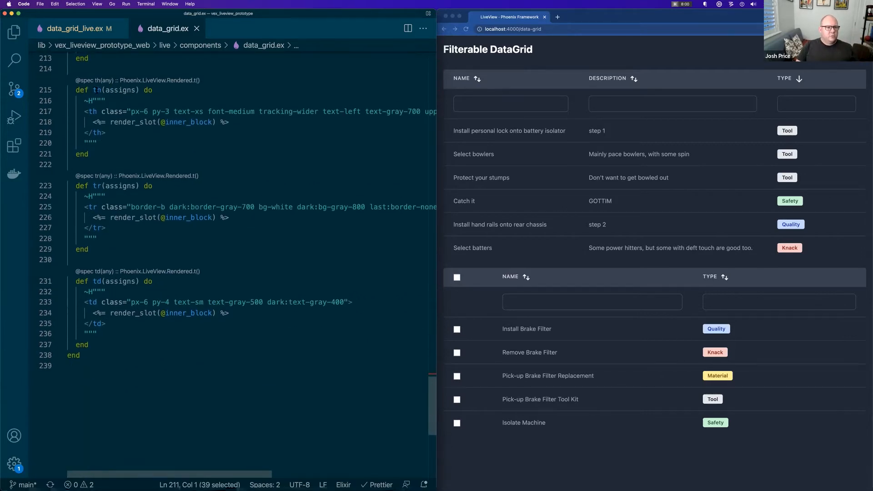
pyautogui.moveTo(111, 248)
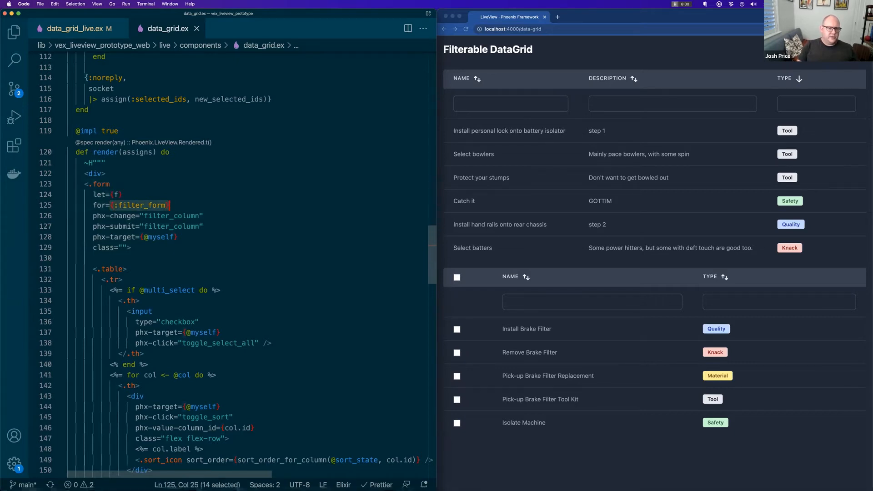
pyautogui.click(161, 236)
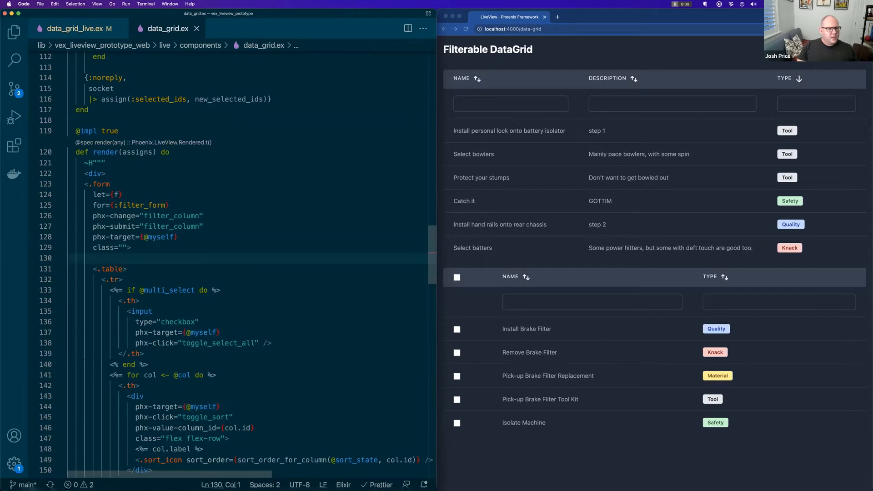
pyautogui.click(127, 268)
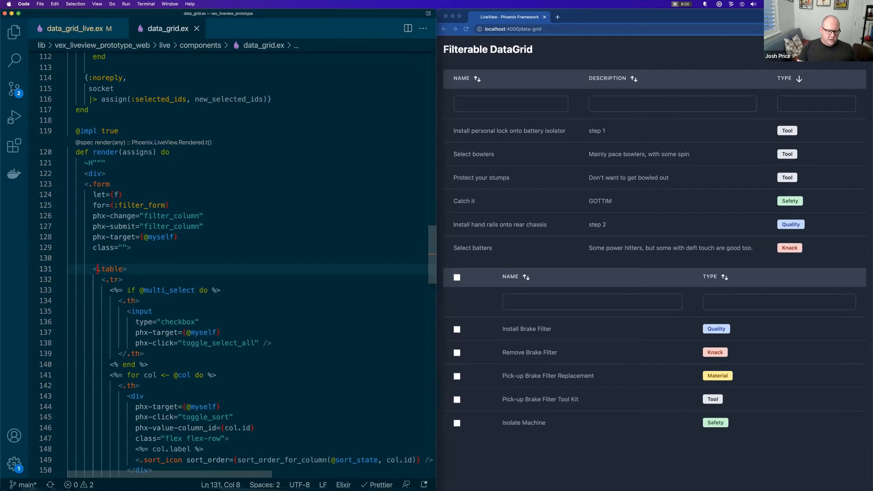
pyautogui.write('Mod.')
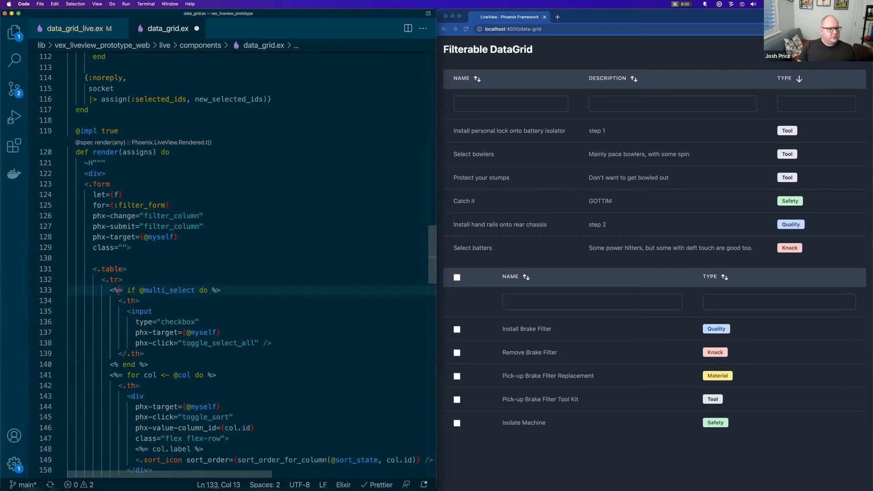
pyautogui.write('M')
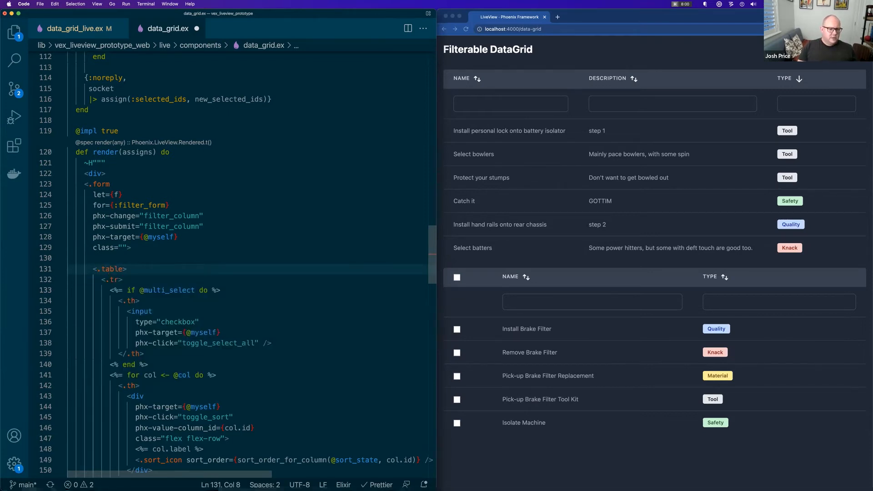
pyautogui.scroll(-3)
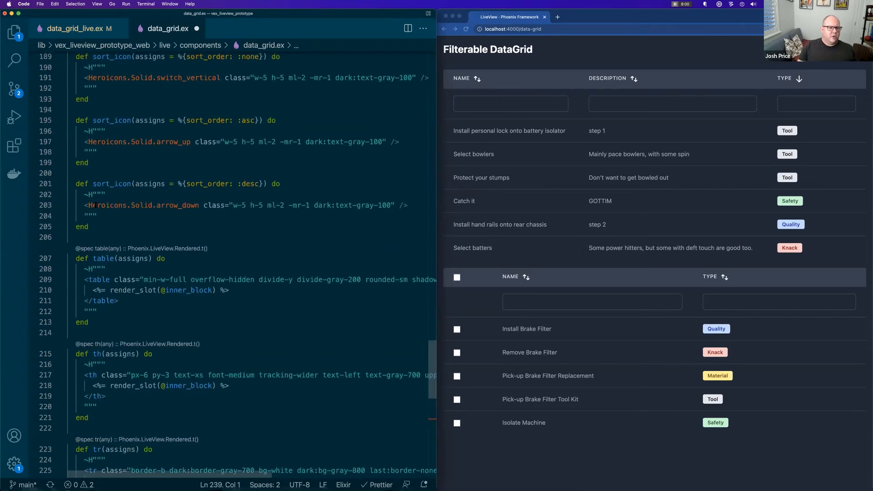
pyautogui.moveTo(184, 205)
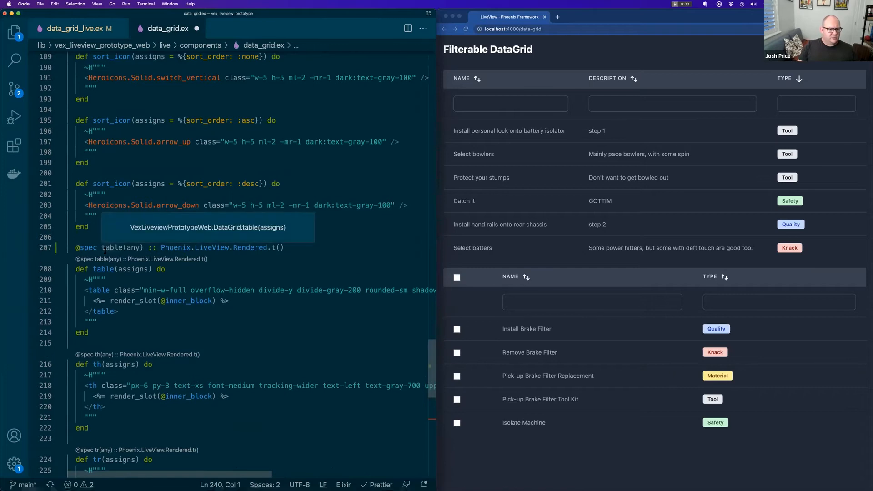
pyautogui.scroll(-3)
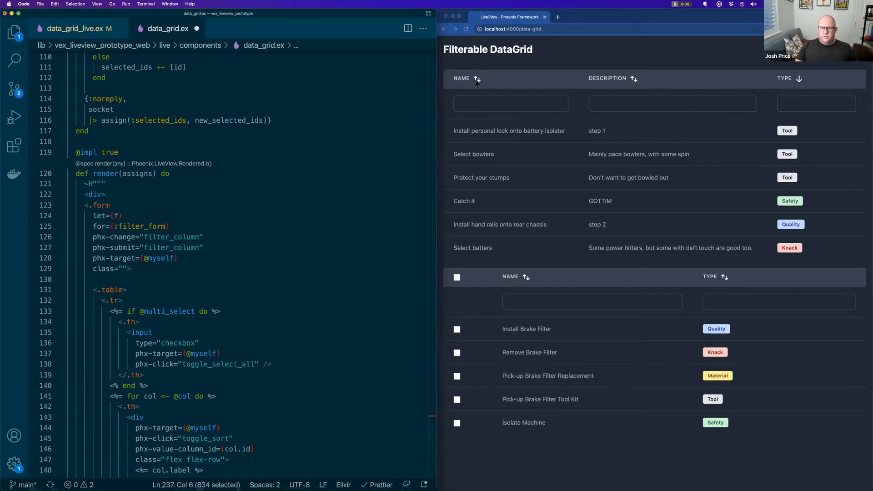
# Step: Sort the grid by Name and Description in both directions, then filter names by 'Inst'
pyautogui.click(461, 78)
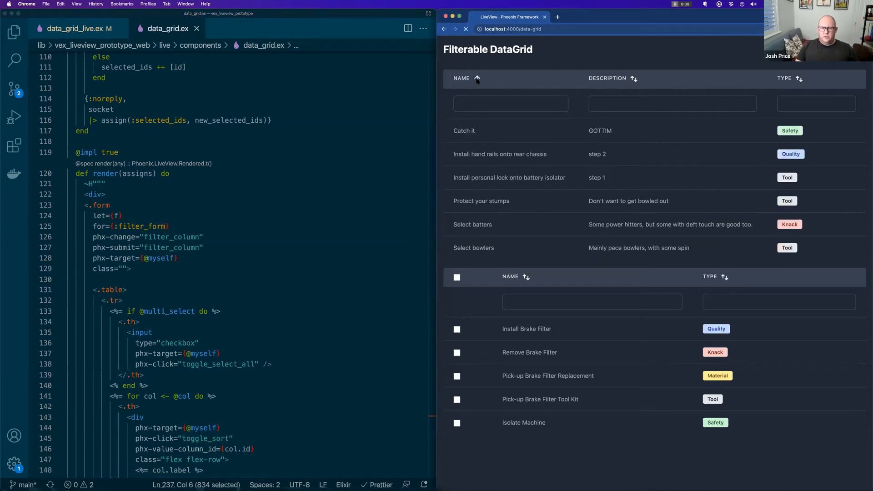
pyautogui.click(461, 78)
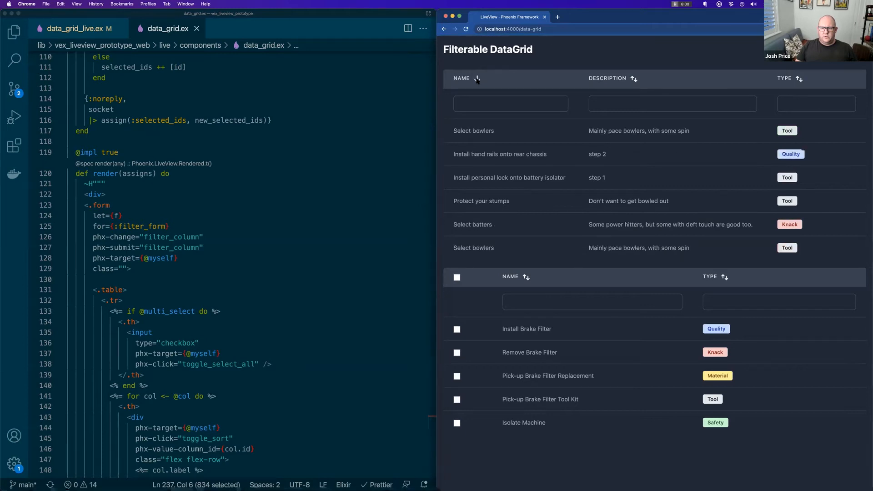
pyautogui.click(477, 78)
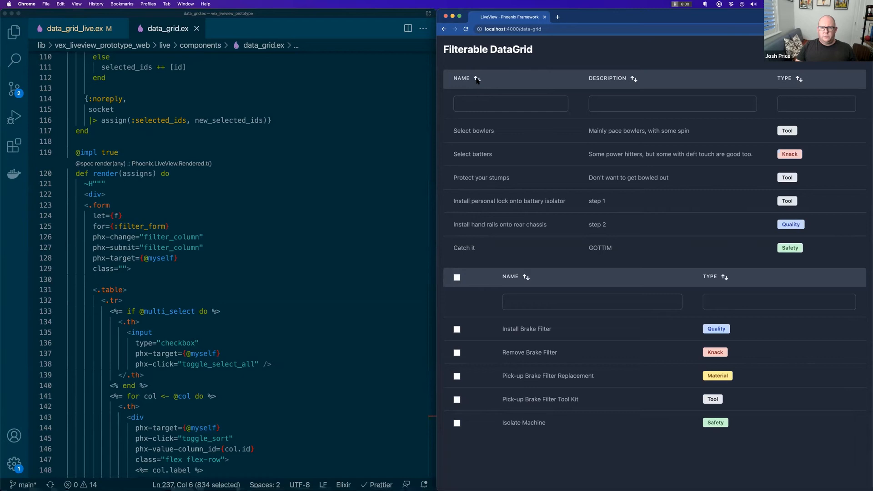
pyautogui.click(633, 78)
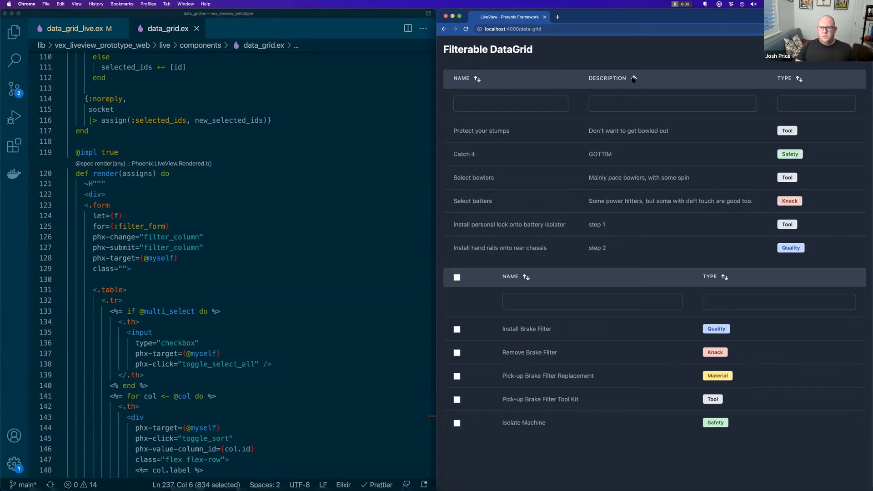
pyautogui.click(633, 77)
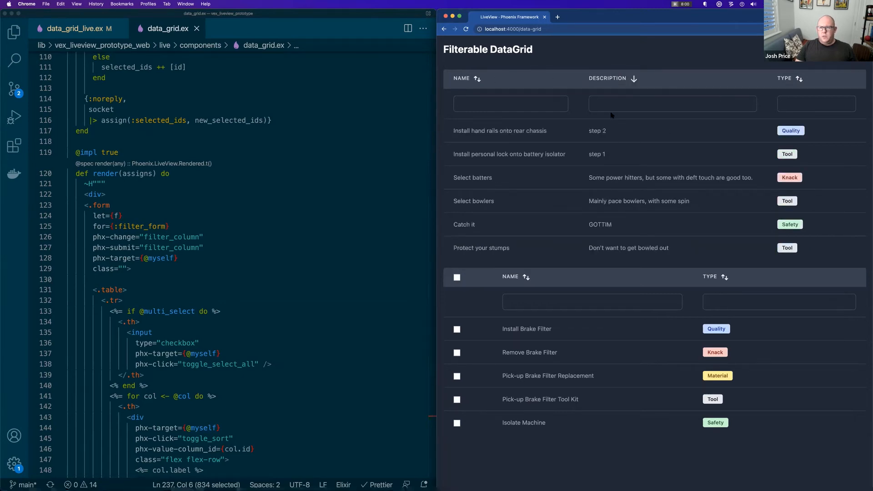
pyautogui.click(510, 103)
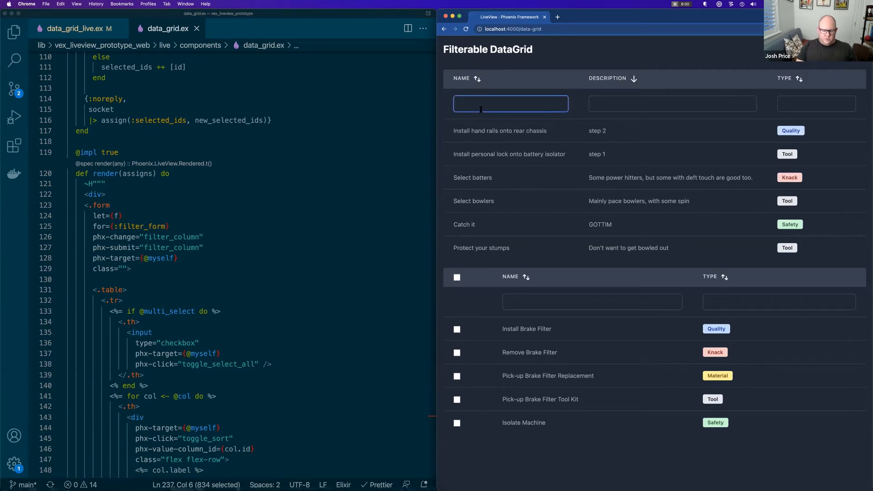
pyautogui.write('Inst')
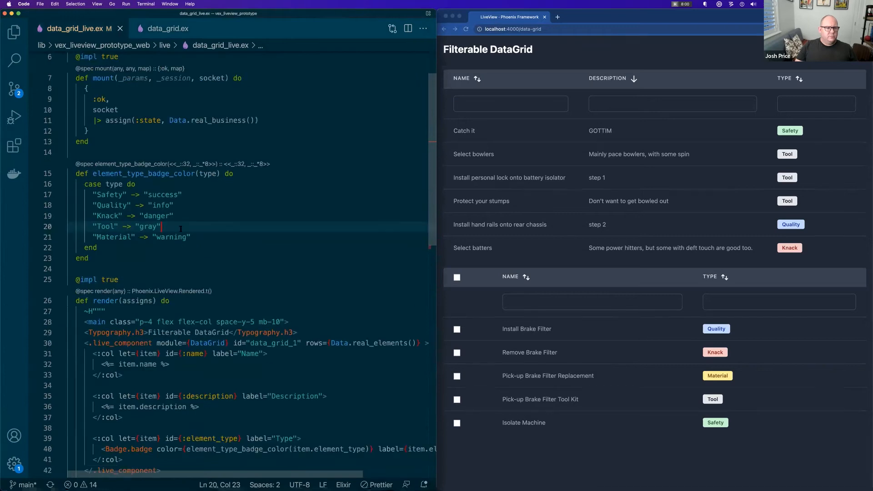
# Step: Wrap item.name in String.reverse() inside the first grid's Name :col slot in data_grid_live.ex
pyautogui.scroll(-3)
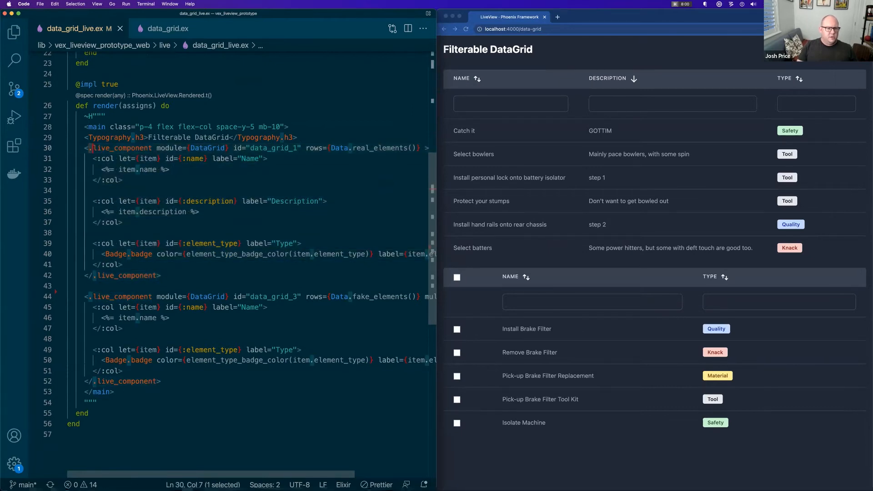
pyautogui.doubleClick(122, 147)
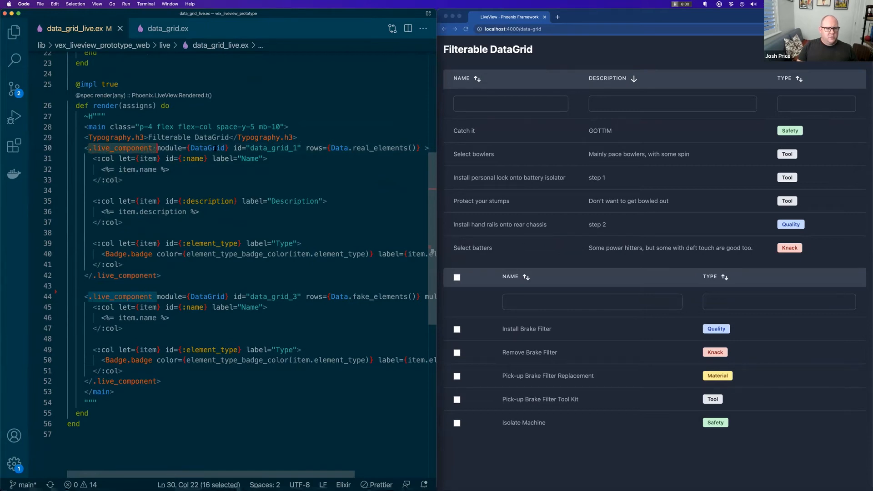
pyautogui.doubleClick(207, 147)
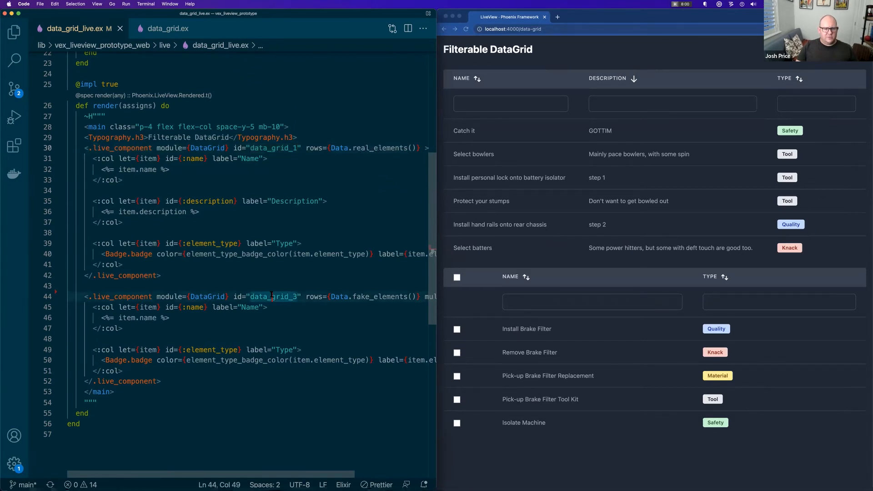
pyautogui.doubleClick(271, 147)
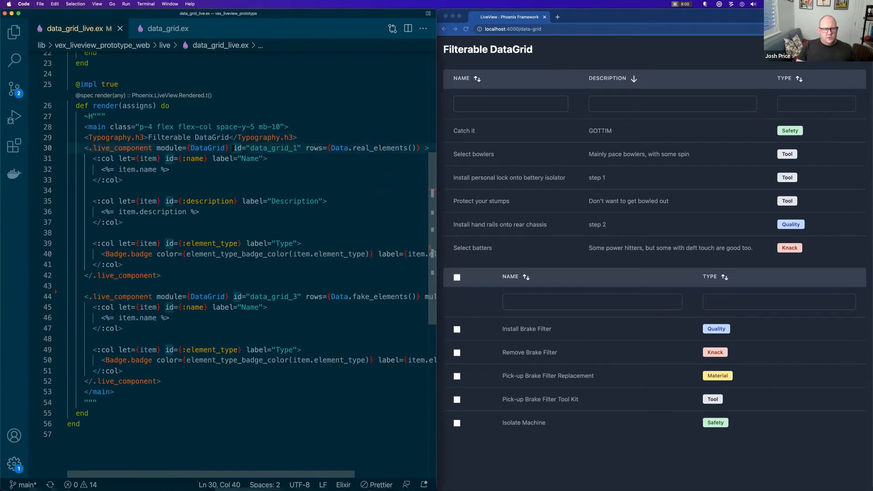
pyautogui.doubleClick(273, 147)
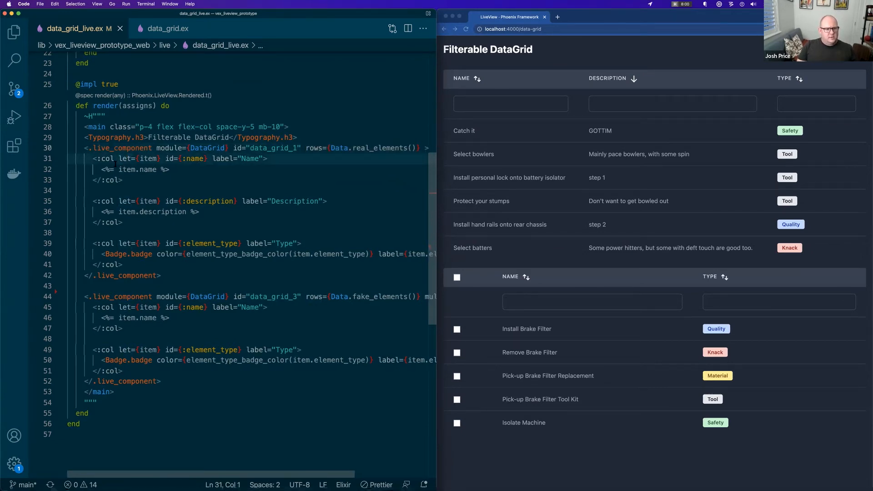
pyautogui.moveTo(98, 158); pyautogui.dragTo(161, 275)
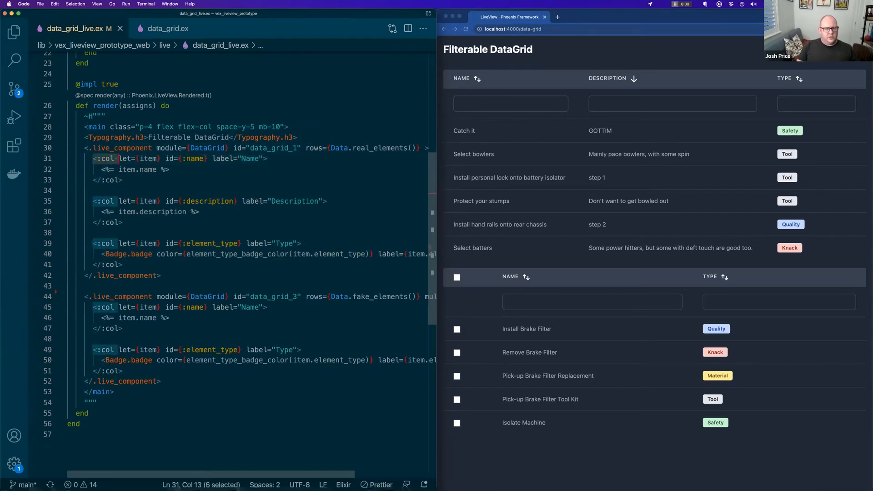
pyautogui.click(100, 201)
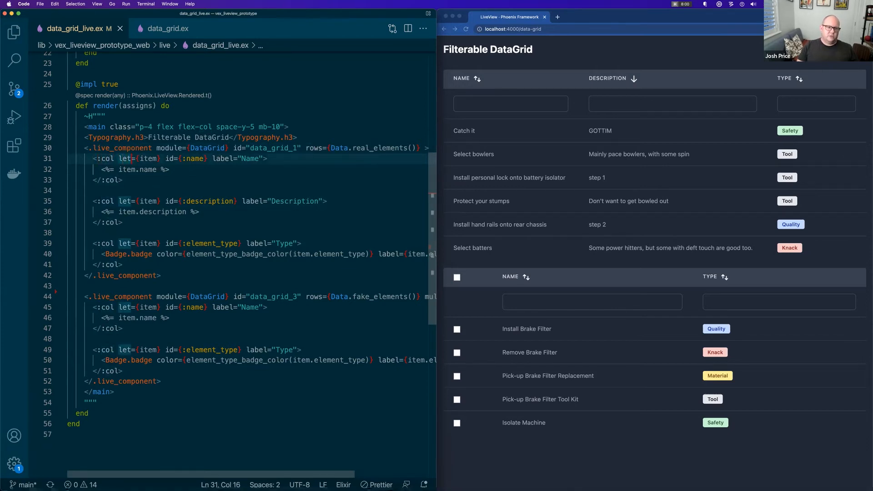
pyautogui.doubleClick(147, 158)
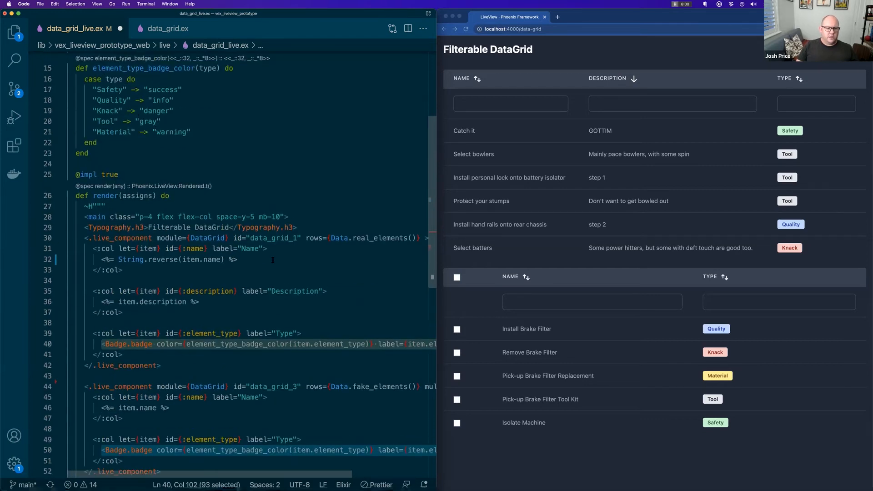
# Step: Scroll data_grid.ex to the <.table> header rows that loop over the columns
pyautogui.scroll(-3)
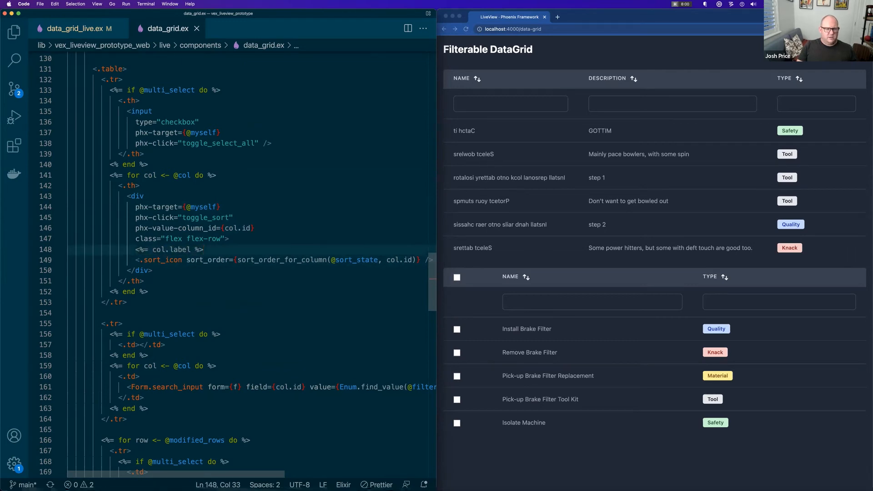
pyautogui.doubleClick(211, 260)
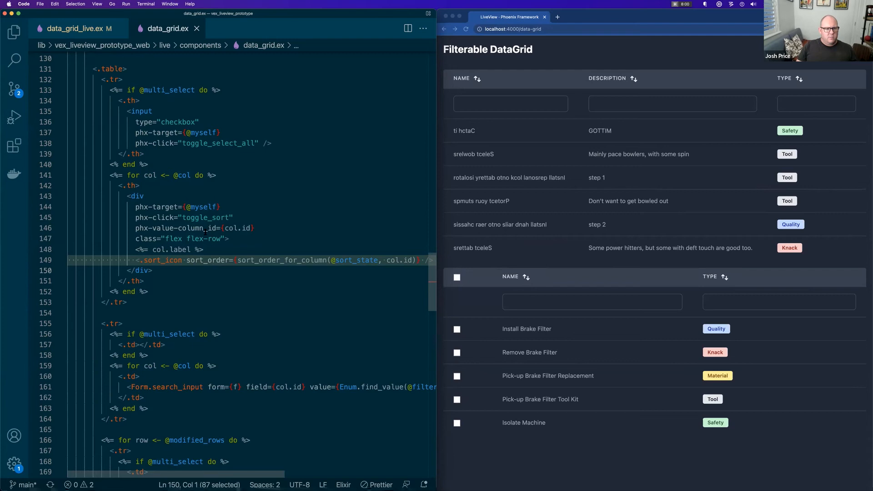
pyautogui.scroll(-3)
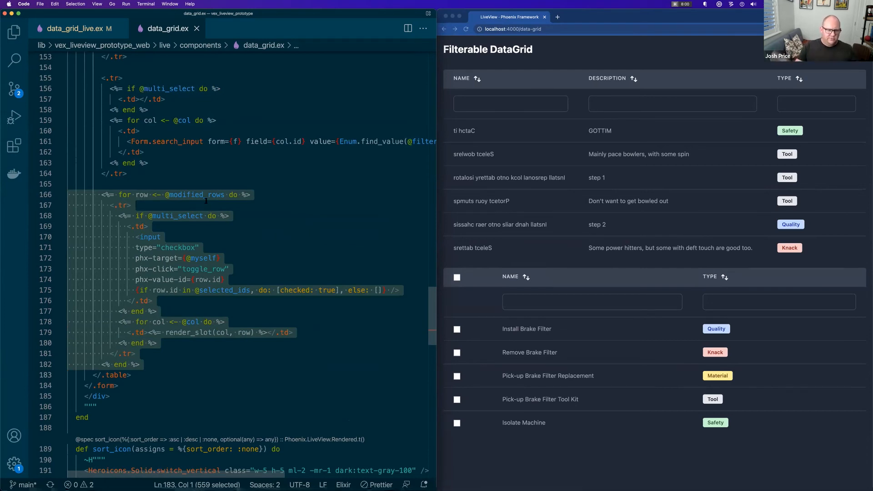
pyautogui.click(208, 322)
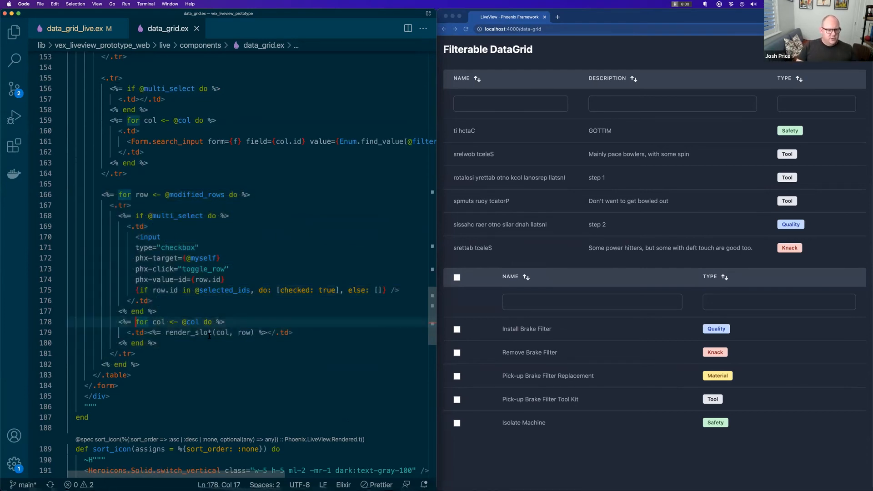
pyautogui.moveTo(134, 321); pyautogui.dragTo(292, 332)
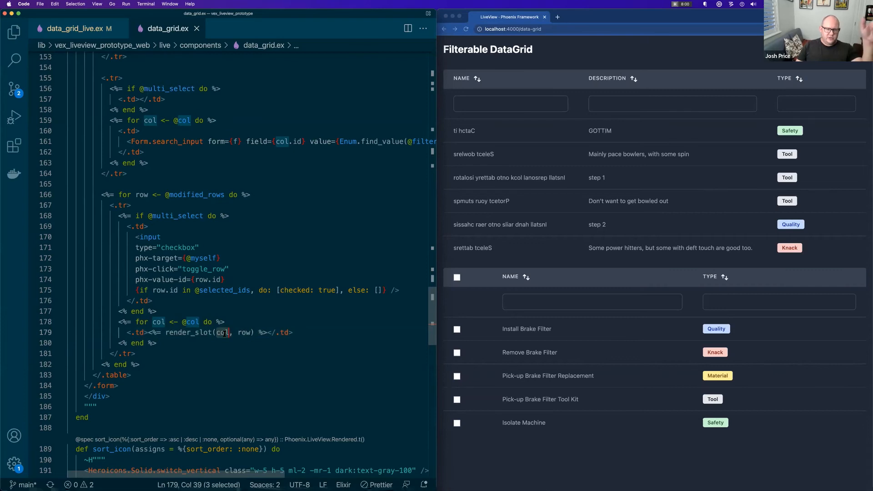
pyautogui.click(78, 28)
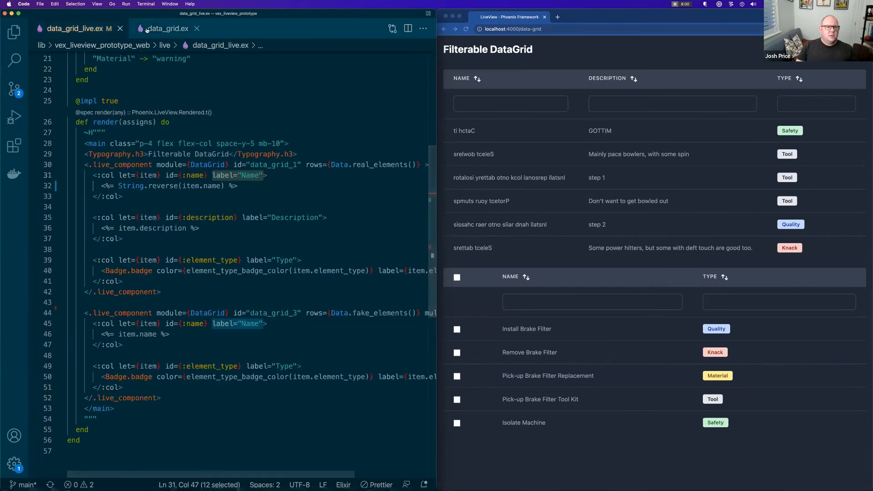
pyautogui.click(166, 28)
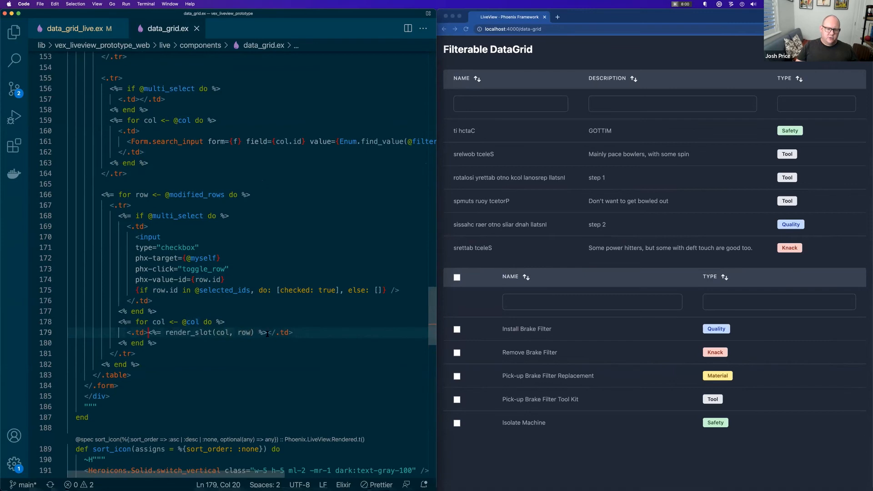
pyautogui.moveTo(165, 332); pyautogui.dragTo(267, 332)
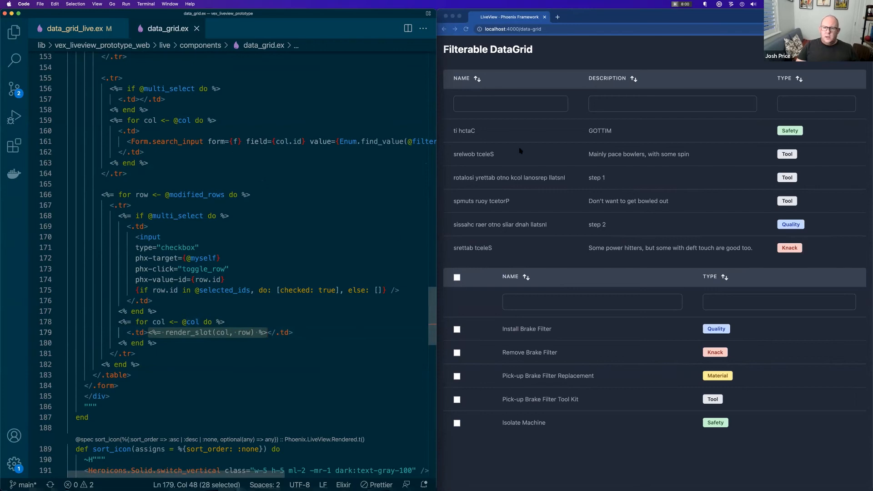
pyautogui.moveTo(795, 96)
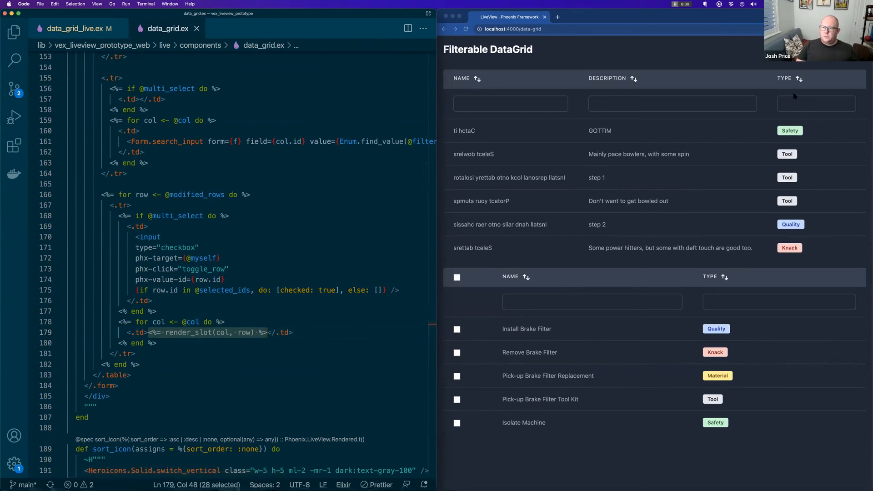
pyautogui.click(816, 104)
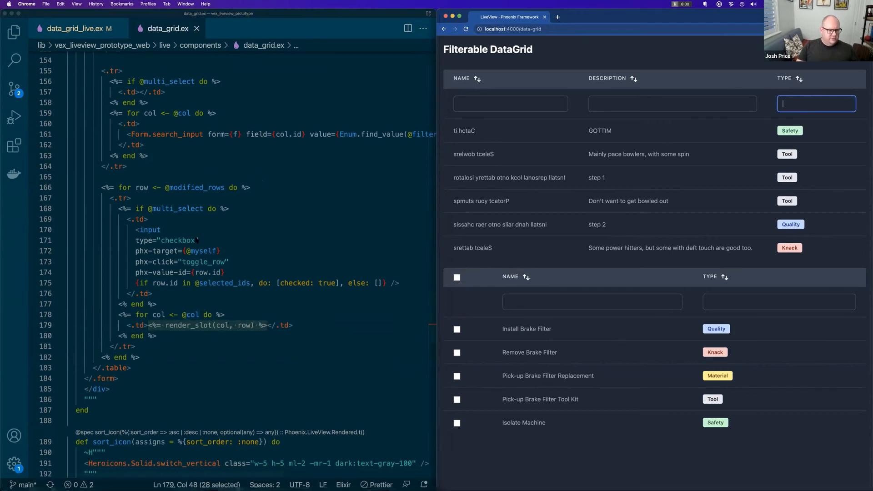
pyautogui.scroll(-3)
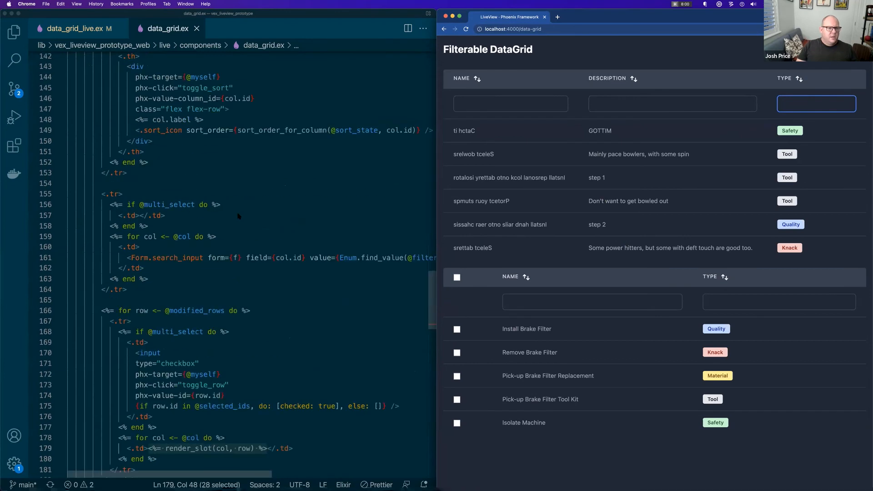
pyautogui.scroll(-3)
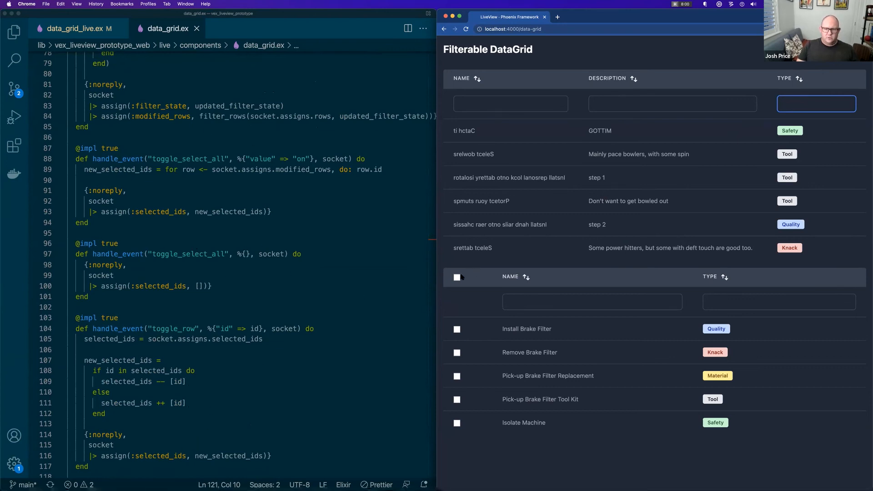
# Step: Check a row, toggle select-all, filter names by 'emov', and select Remove Brake Filter
pyautogui.click(457, 352)
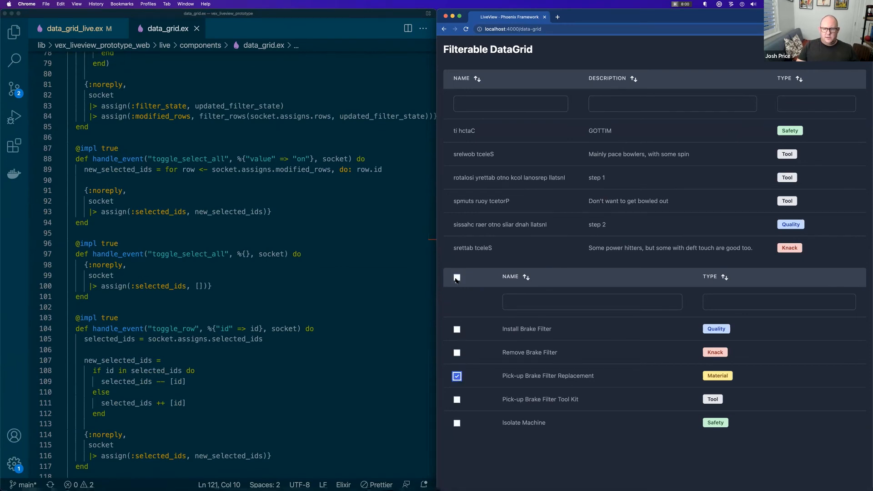
pyautogui.click(456, 277)
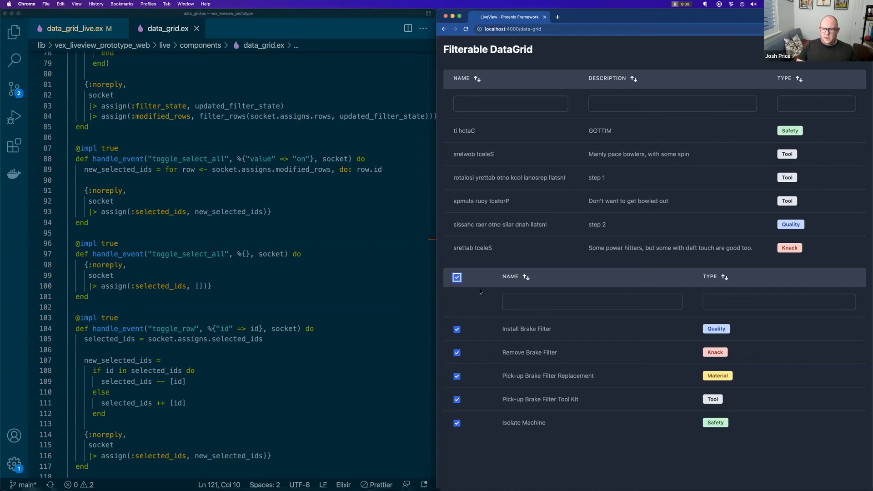
pyautogui.click(456, 277)
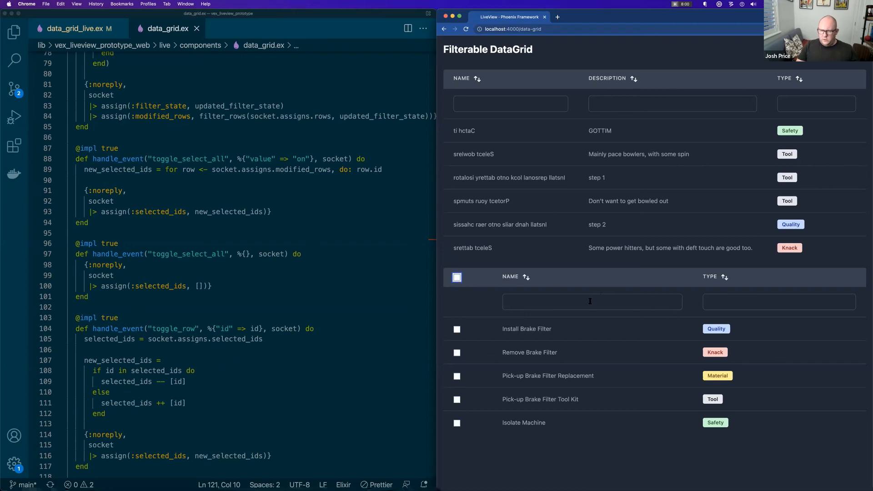
pyautogui.click(591, 301)
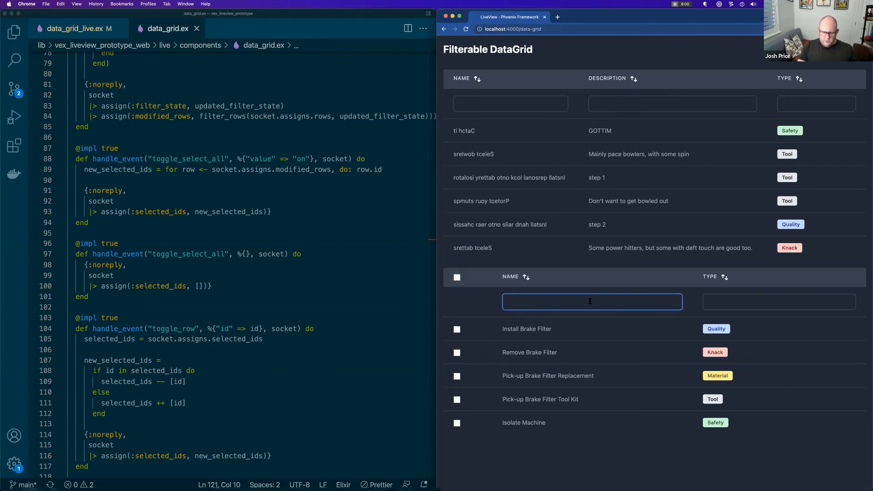
pyautogui.write('emov')
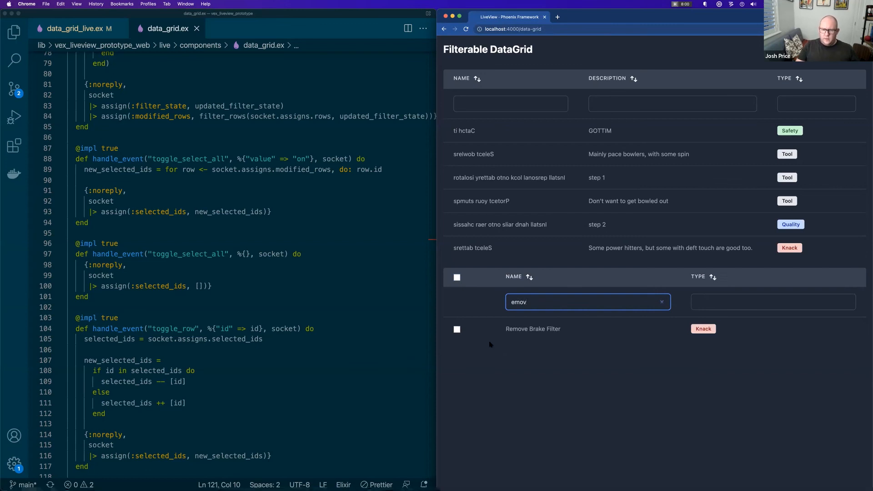
pyautogui.click(457, 276)
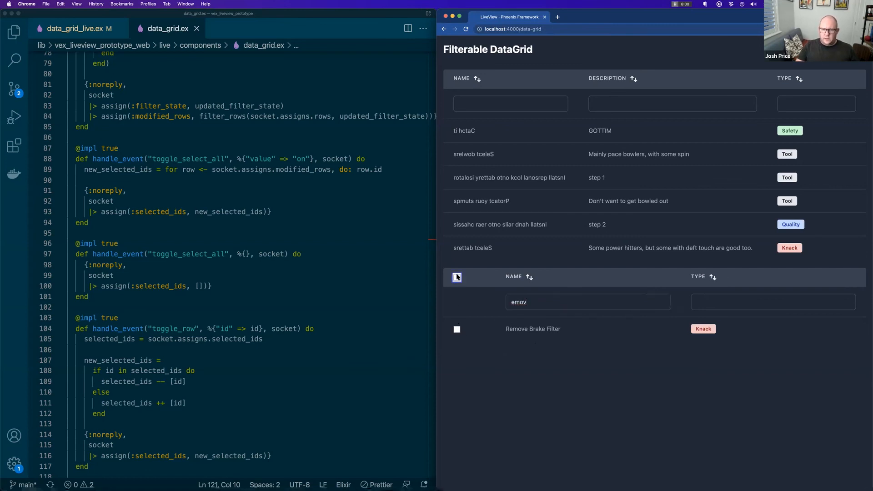
pyautogui.click(456, 278)
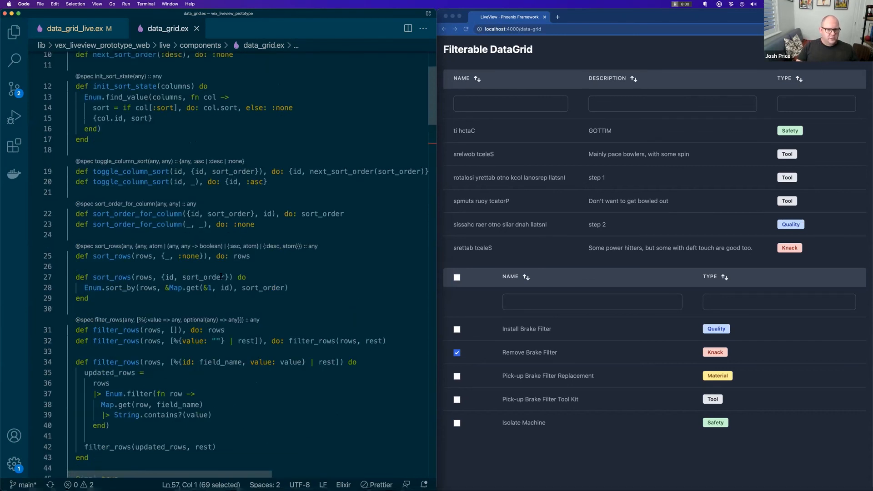
# Step: Switch from data_grid.ex to data_grid_live.ex's render function with both DataGrid usages
pyautogui.scroll(-3)
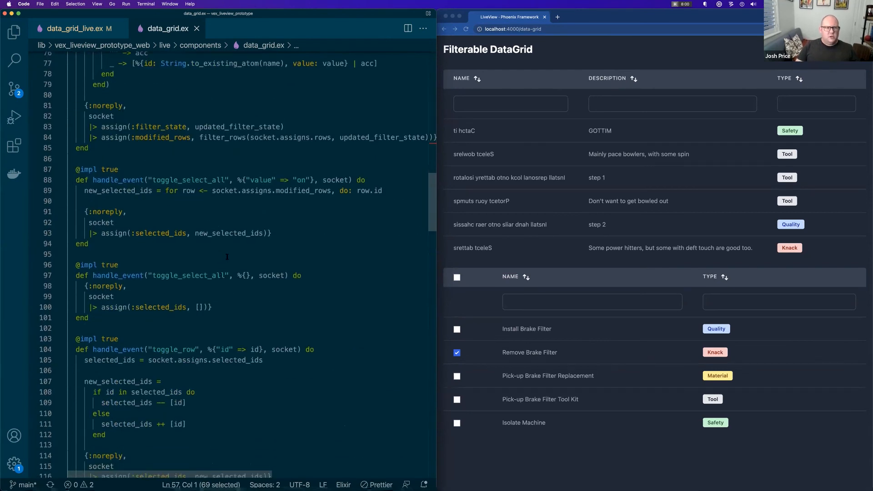
pyautogui.click(77, 28)
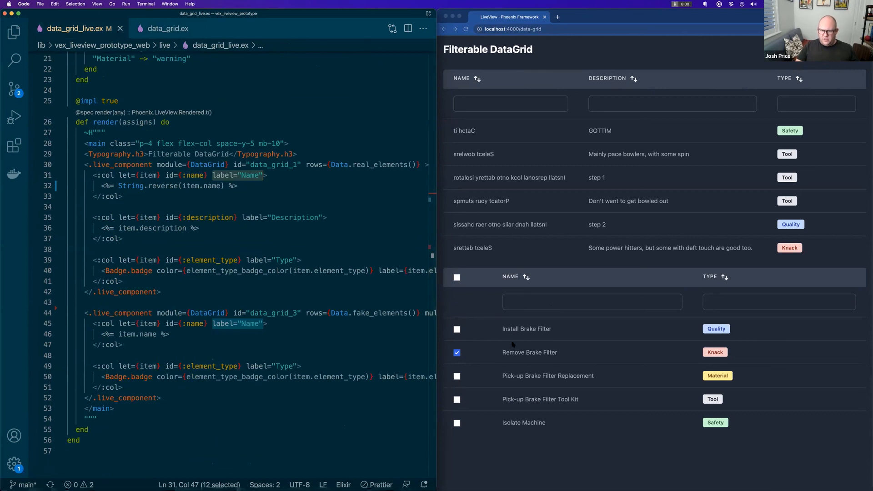
pyautogui.moveTo(517, 343)
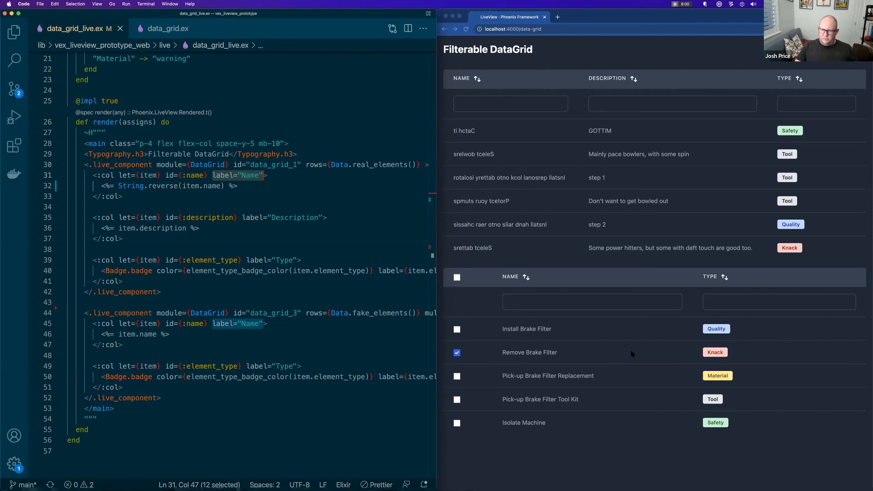
pyautogui.moveTo(645, 354)
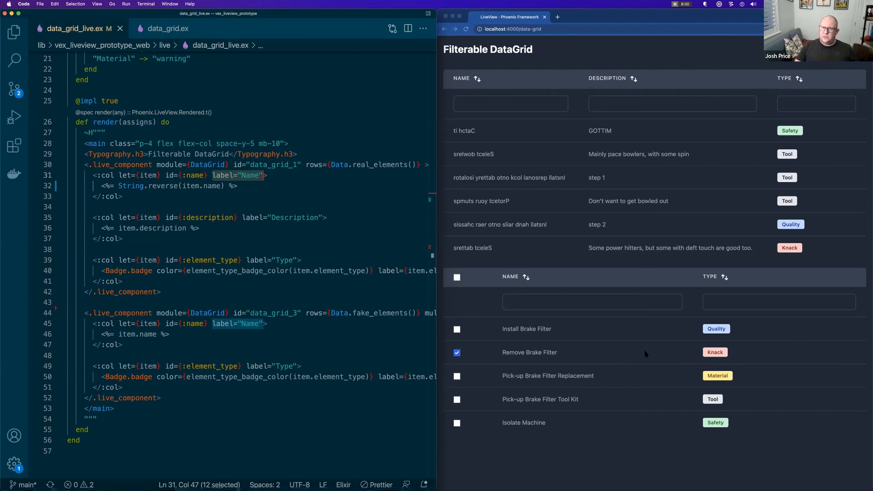
pyautogui.moveTo(628, 349)
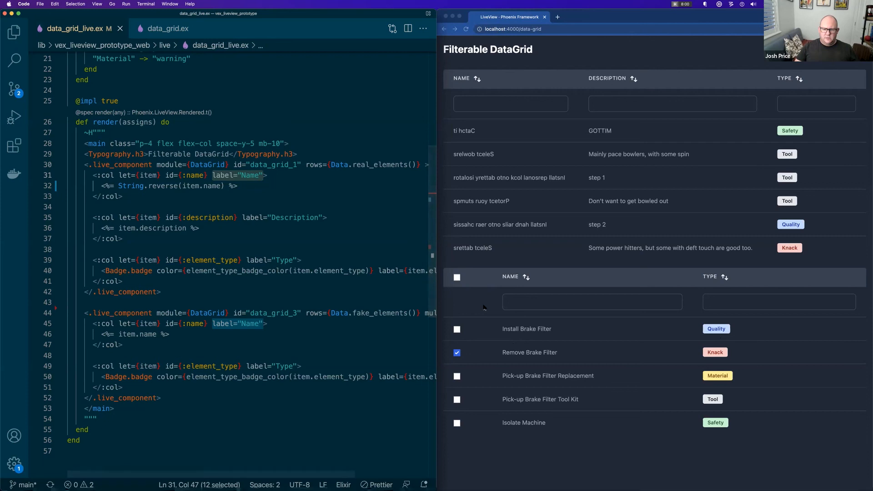
pyautogui.moveTo(527, 308)
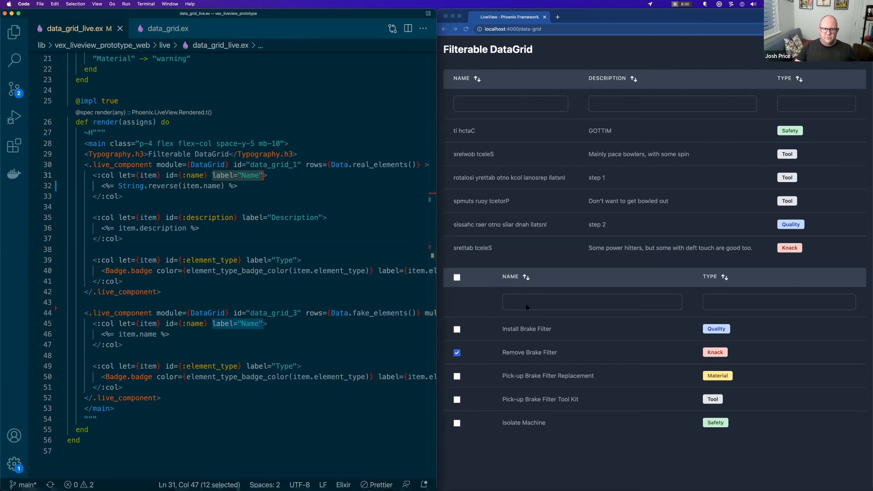